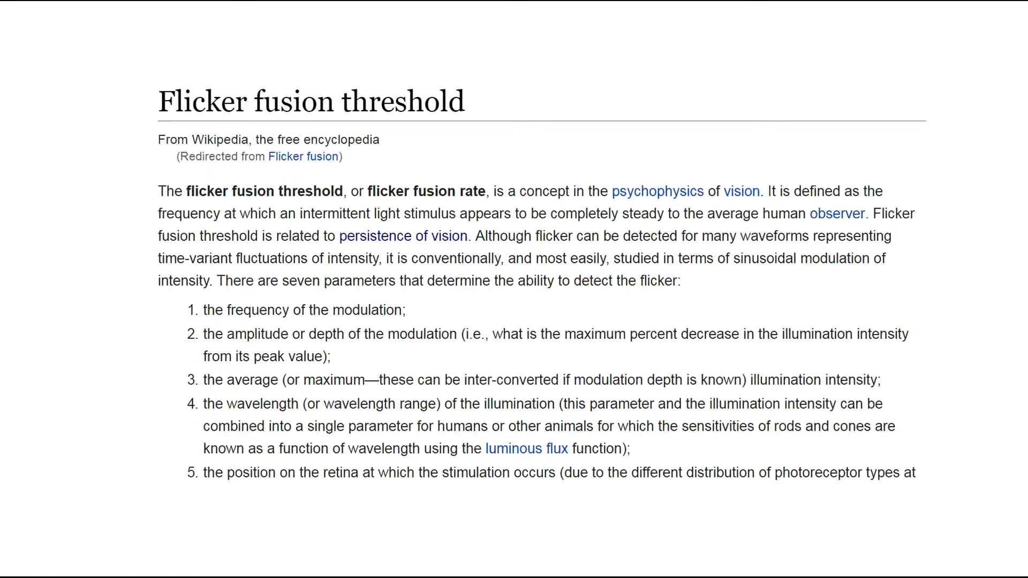
scroll("down", 3)
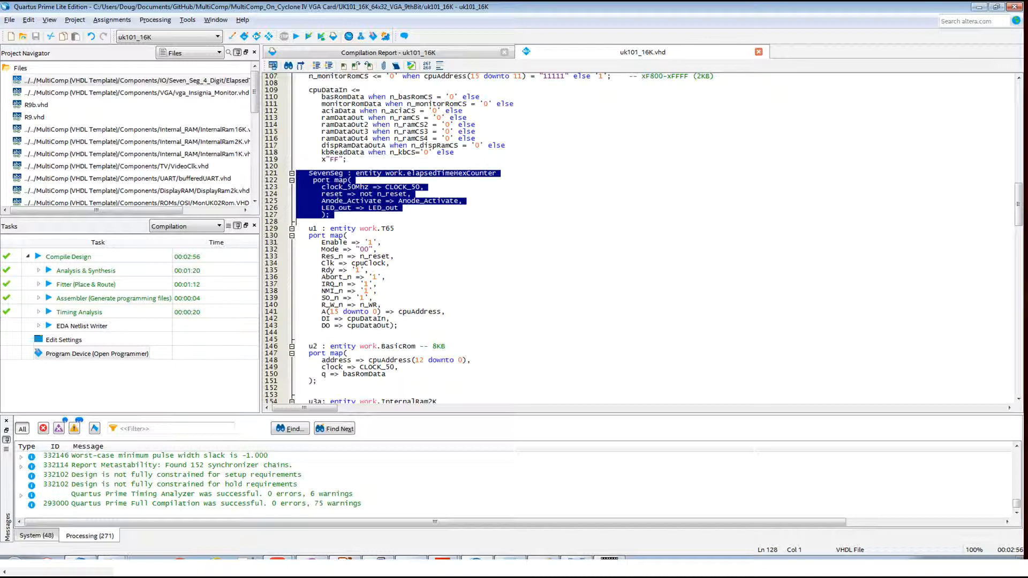
scroll("up", 3)
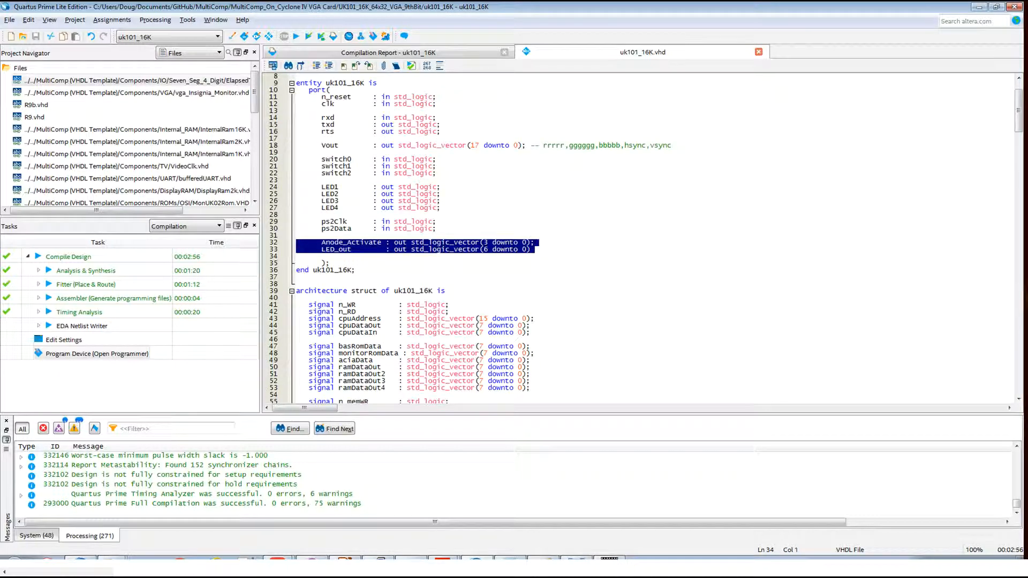